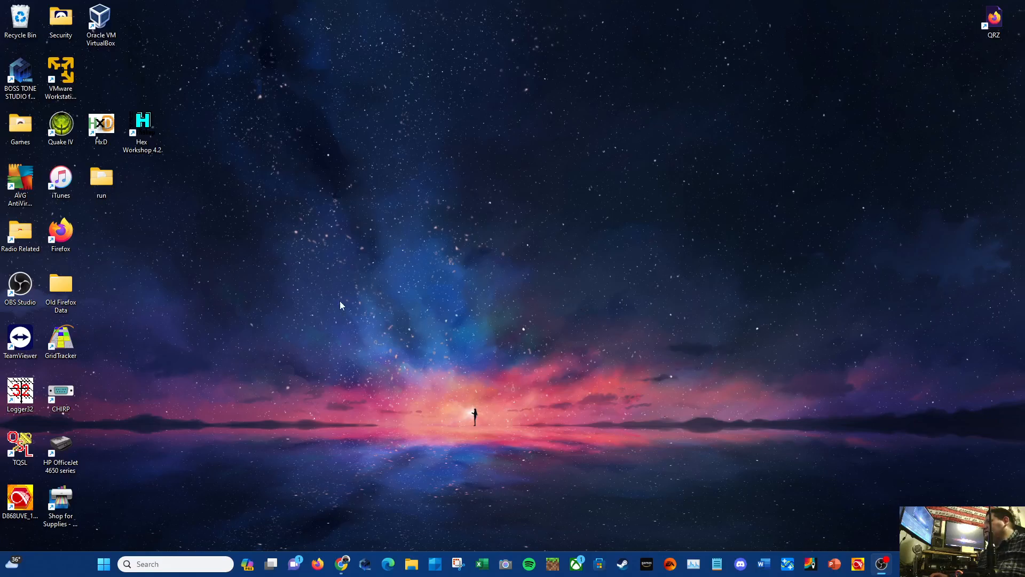
pyautogui.moveTo(199, 222)
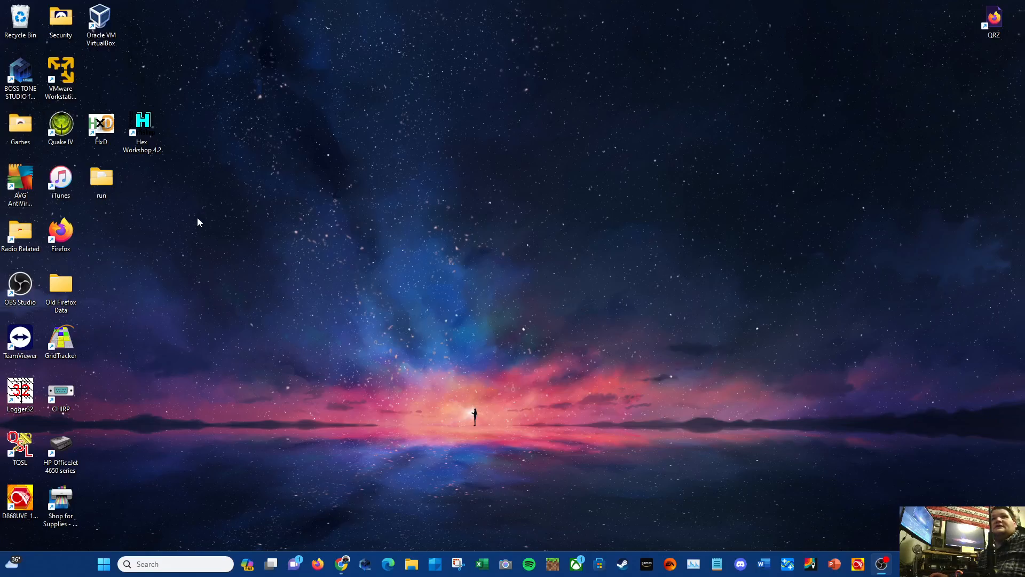
pyautogui.moveTo(209, 237)
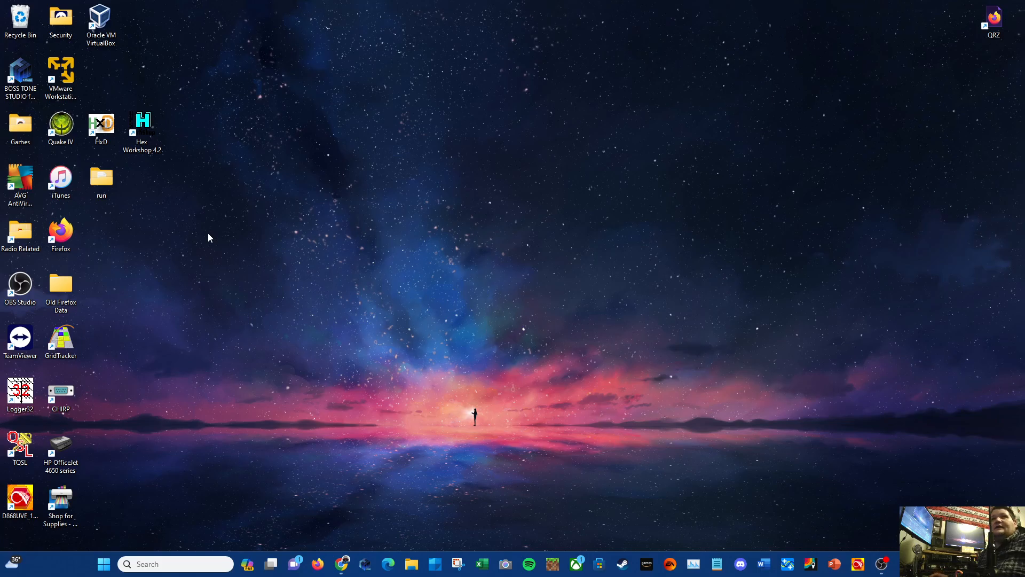
pyautogui.moveTo(60, 391)
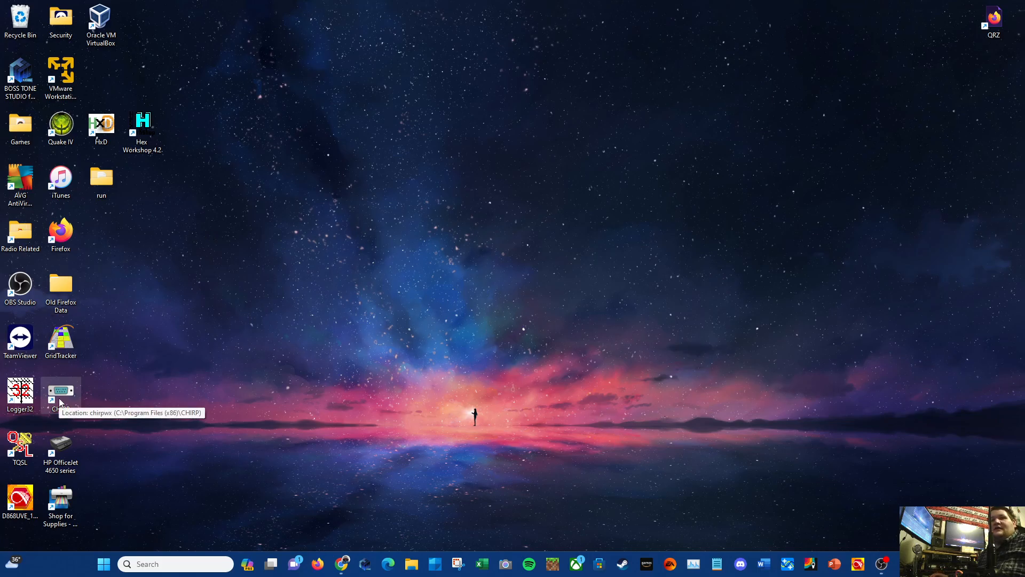
# Launch CHIRP and choose Radio > Download from radio
pyautogui.doubleClick(60, 391)
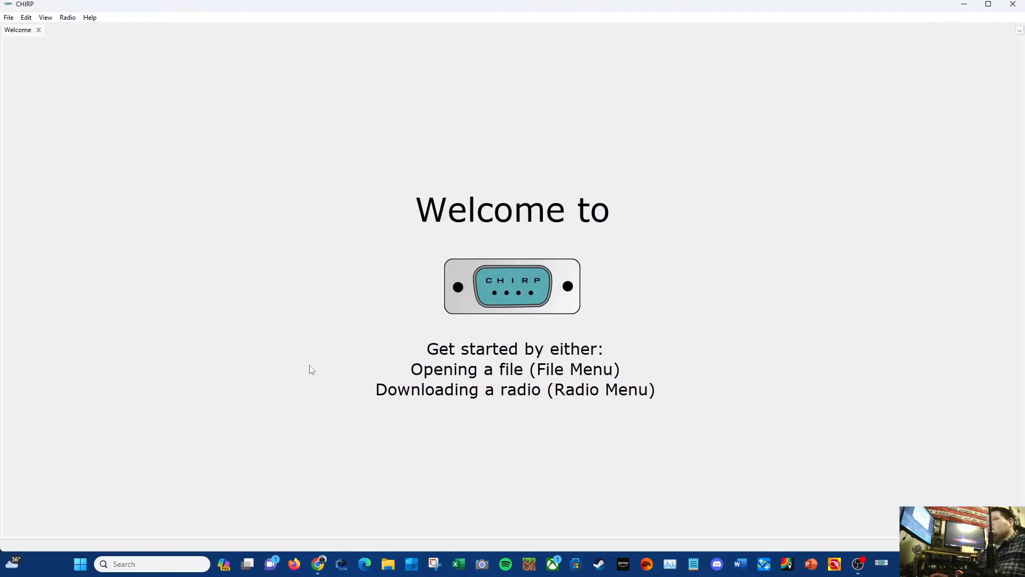
pyautogui.moveTo(320, 342)
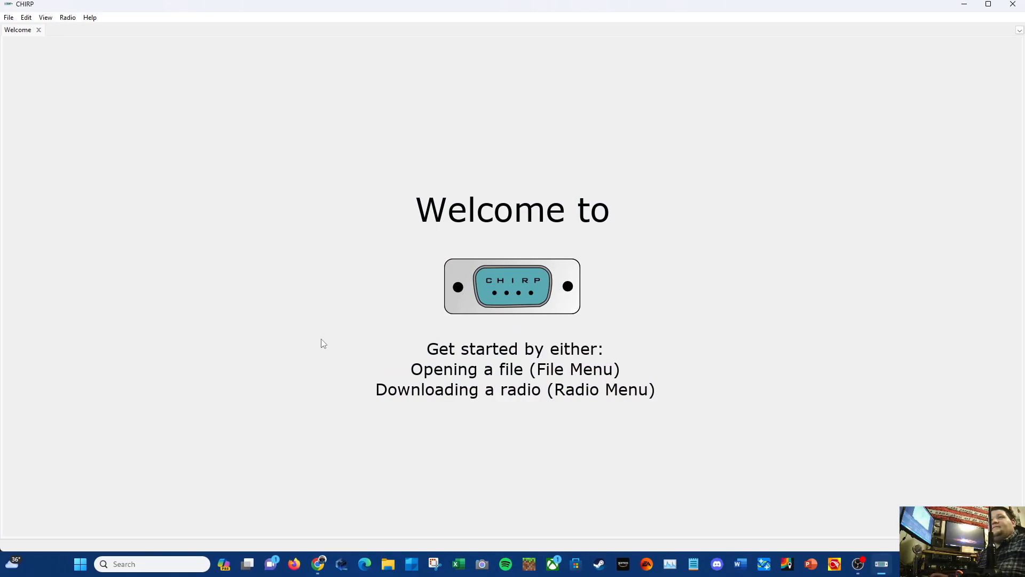
pyautogui.click(66, 17)
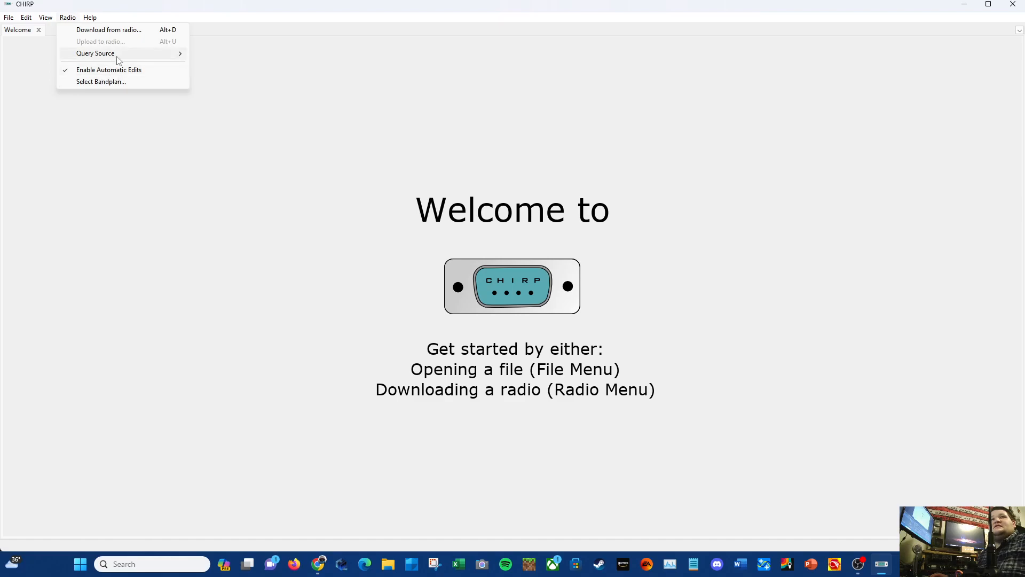
pyautogui.moveTo(108, 30)
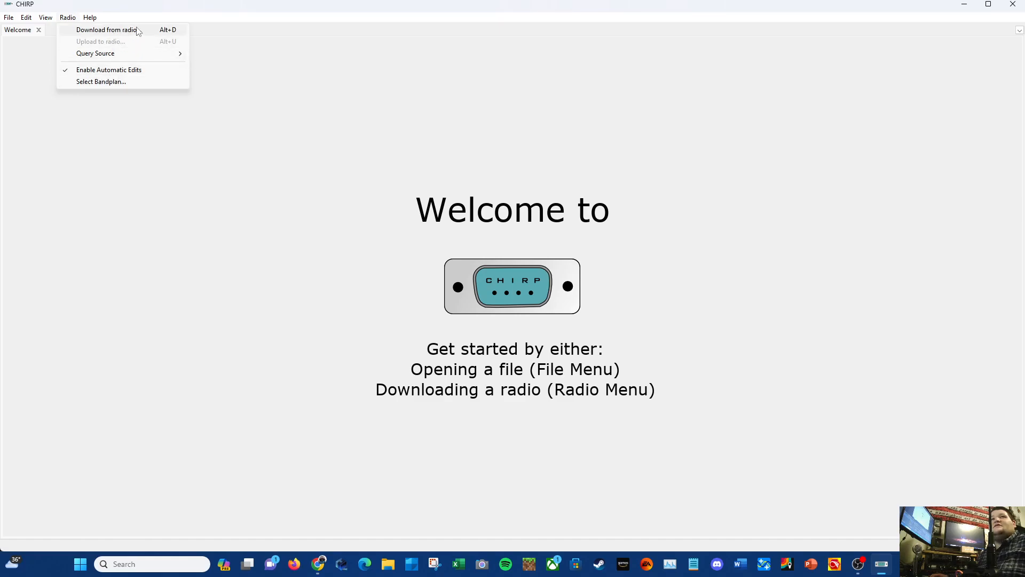
pyautogui.click(106, 30)
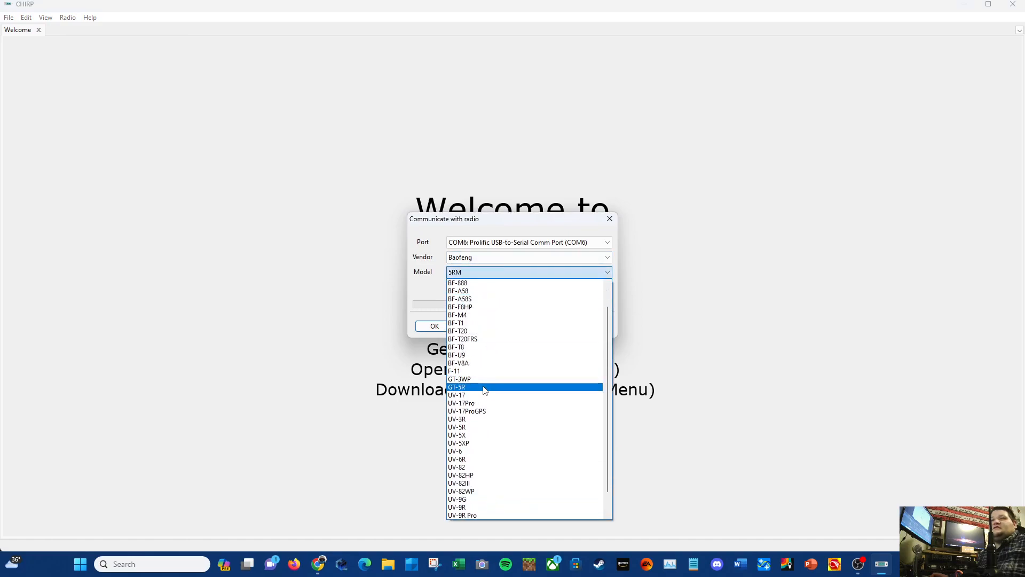
# Set vendor Baofeng, model 5RM on COM6 and begin the download
pyautogui.scroll(-3)
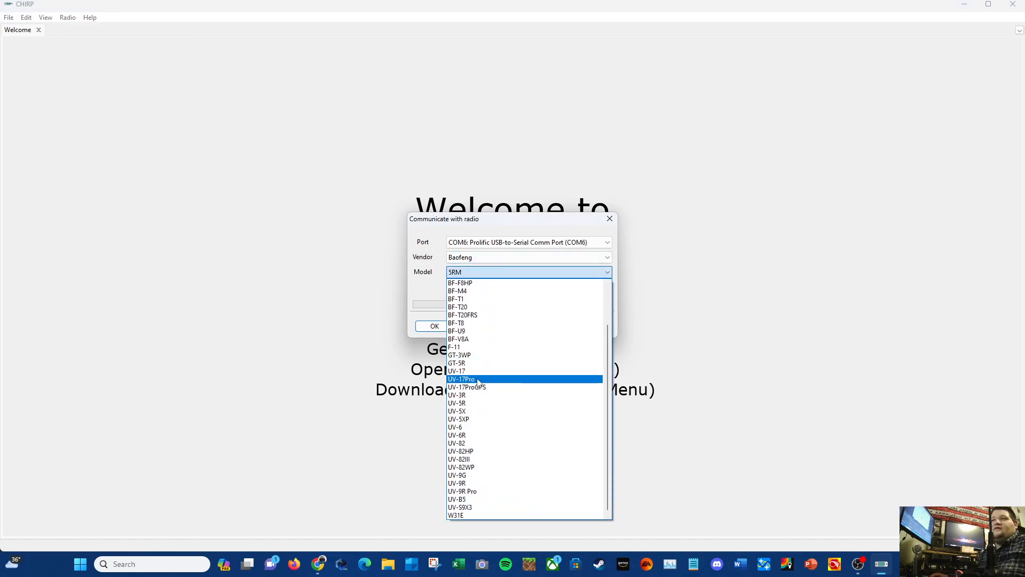
pyautogui.click(461, 379)
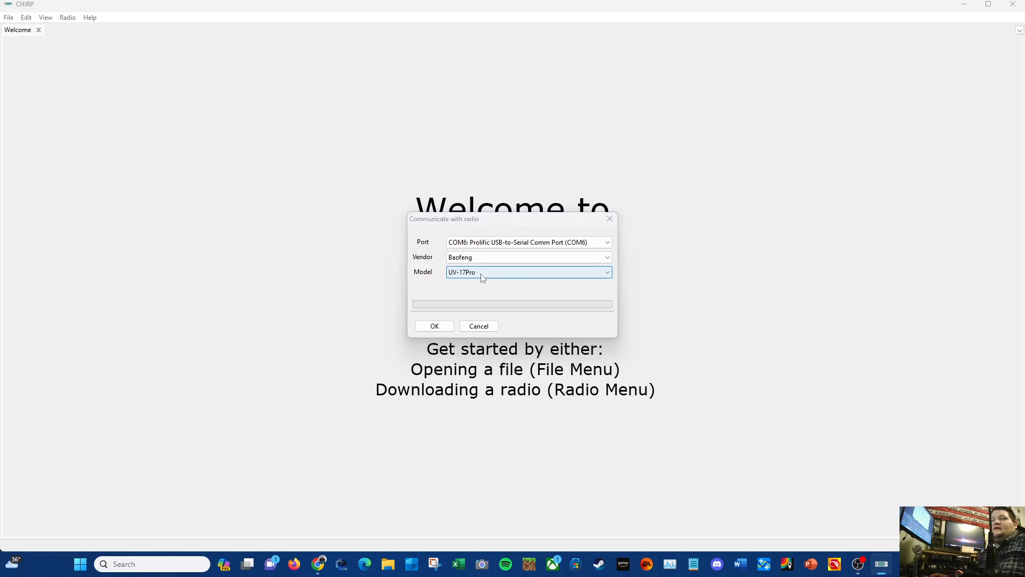
pyautogui.click(529, 272)
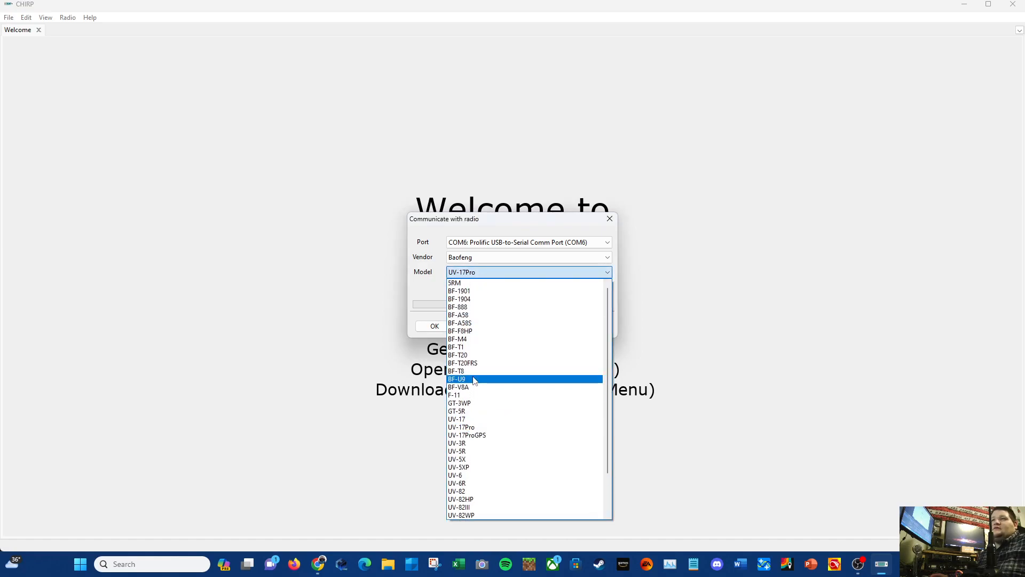
pyautogui.click(455, 282)
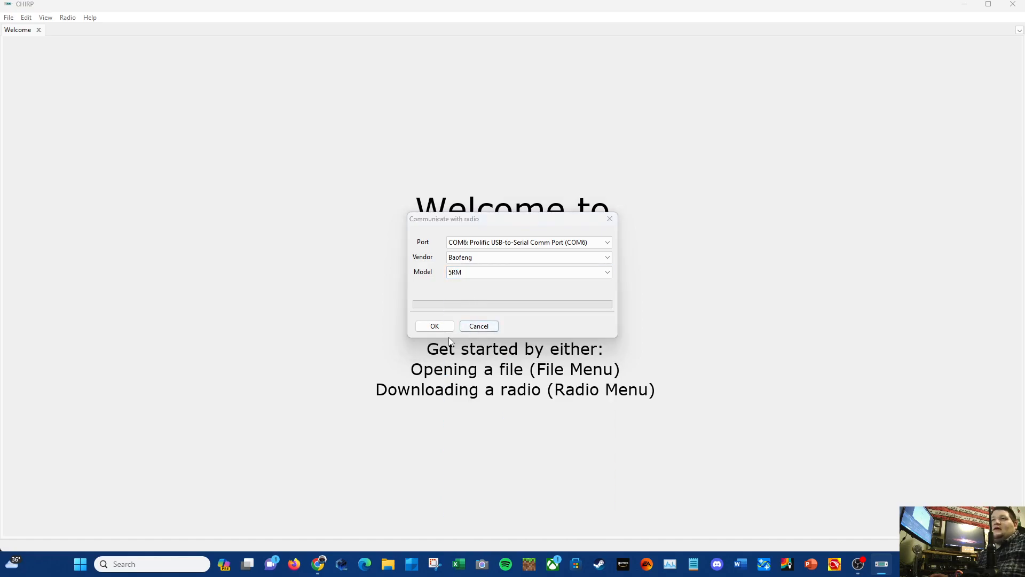
pyautogui.click(435, 327)
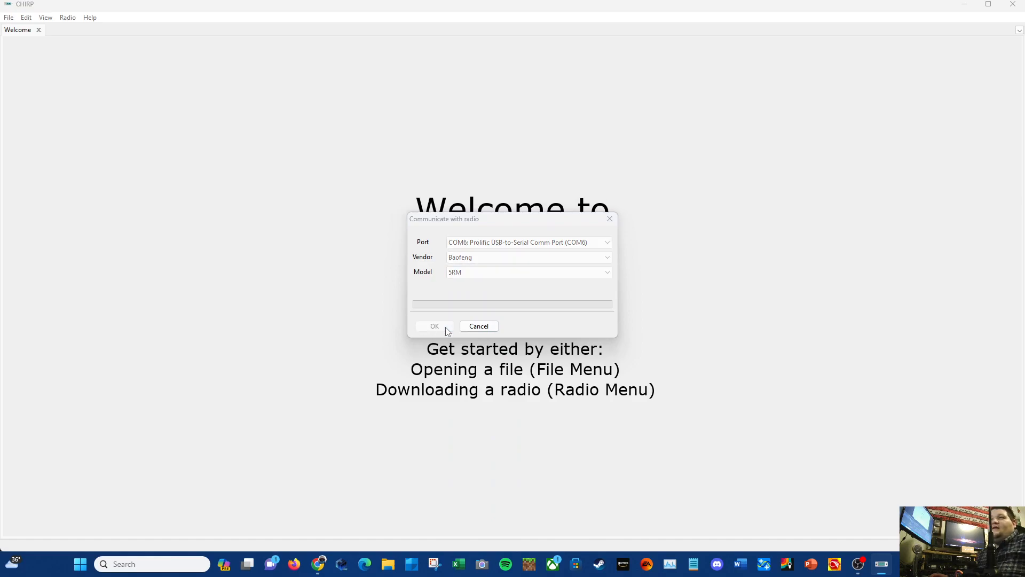
# With the memories loaded, rename channel 4 to TecumRPTR
pyautogui.click(435, 326)
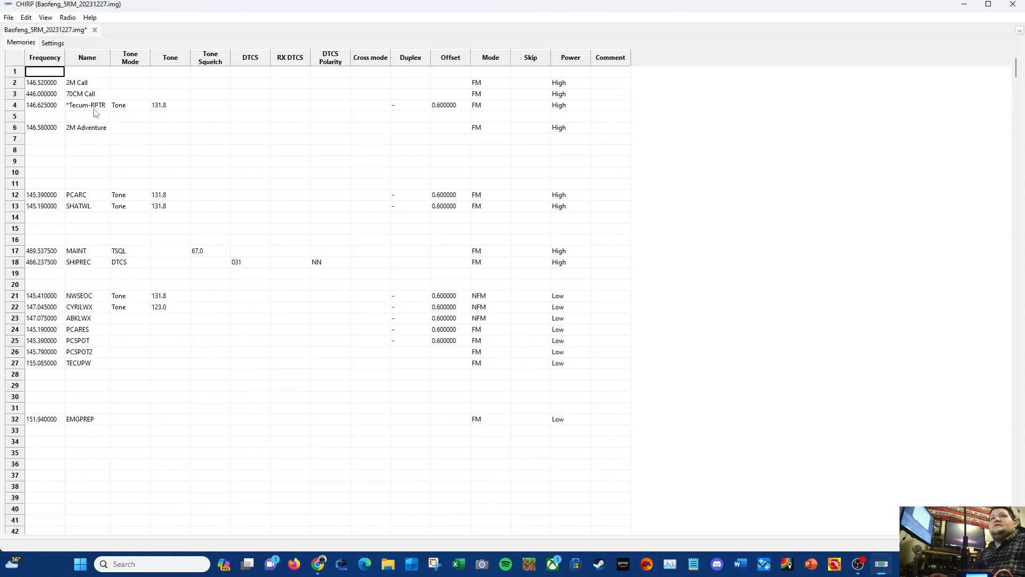
pyautogui.moveTo(78, 114)
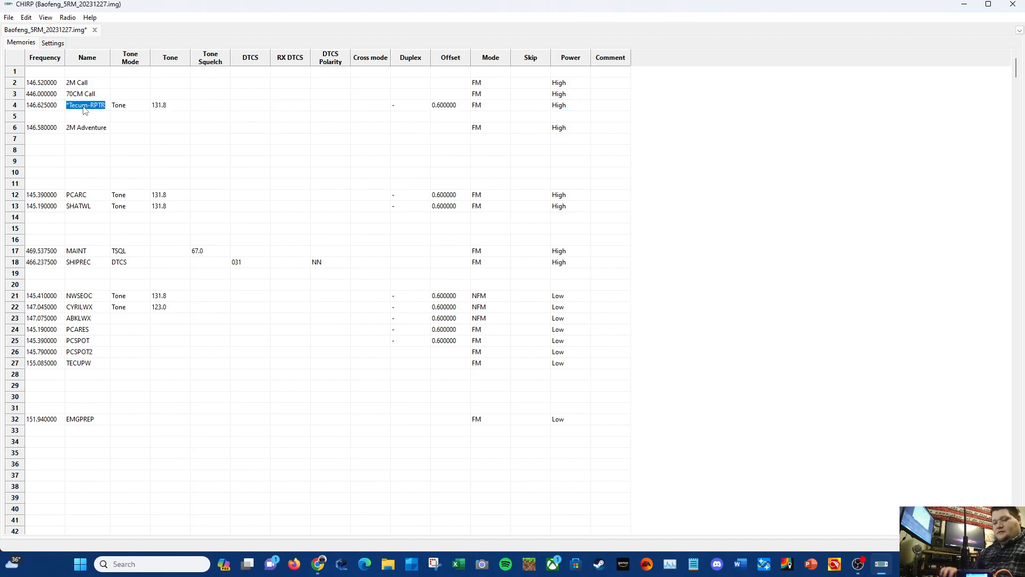
pyautogui.write('Tecumseh')
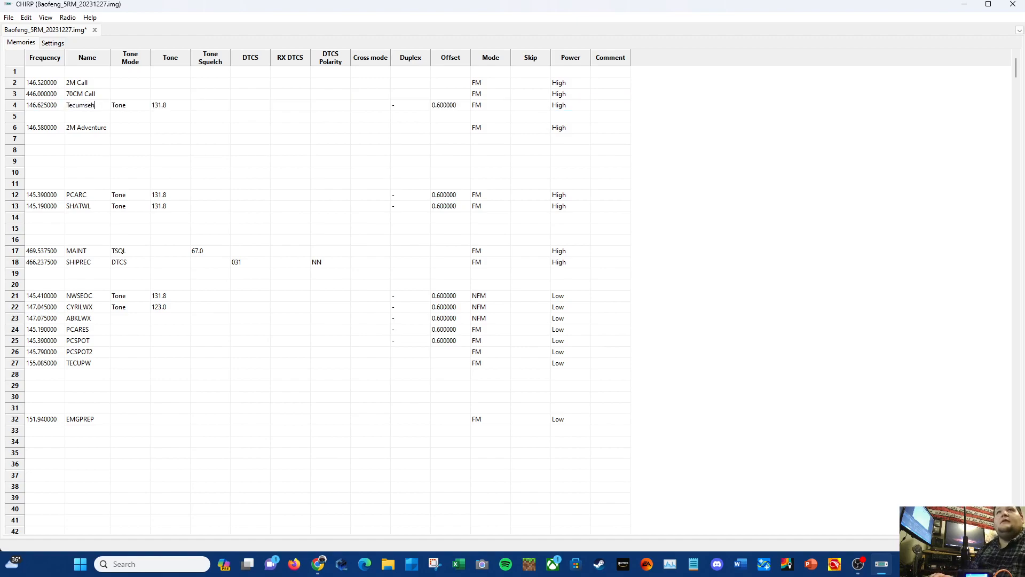
pyautogui.write('R')
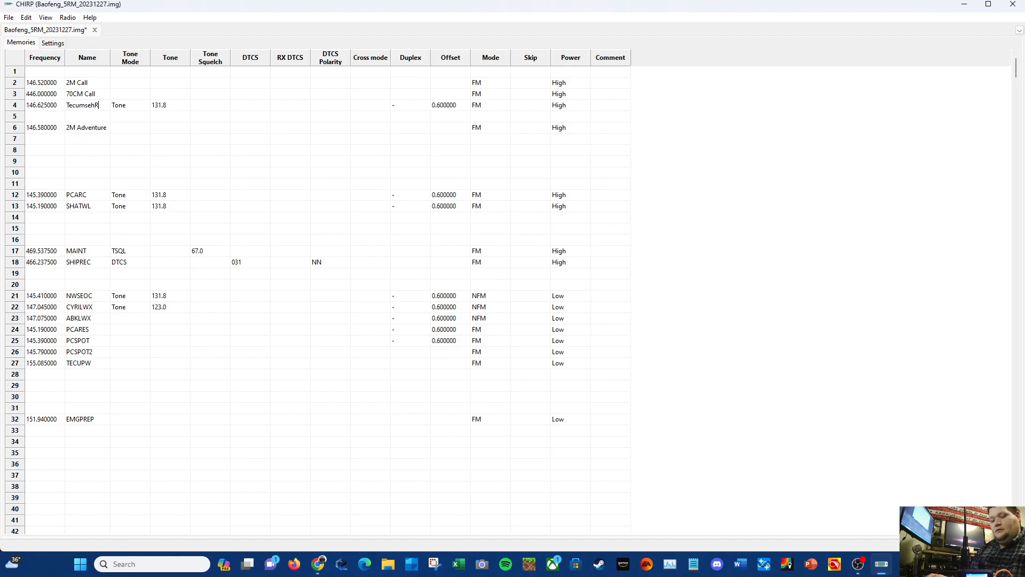
pyautogui.write('PR')
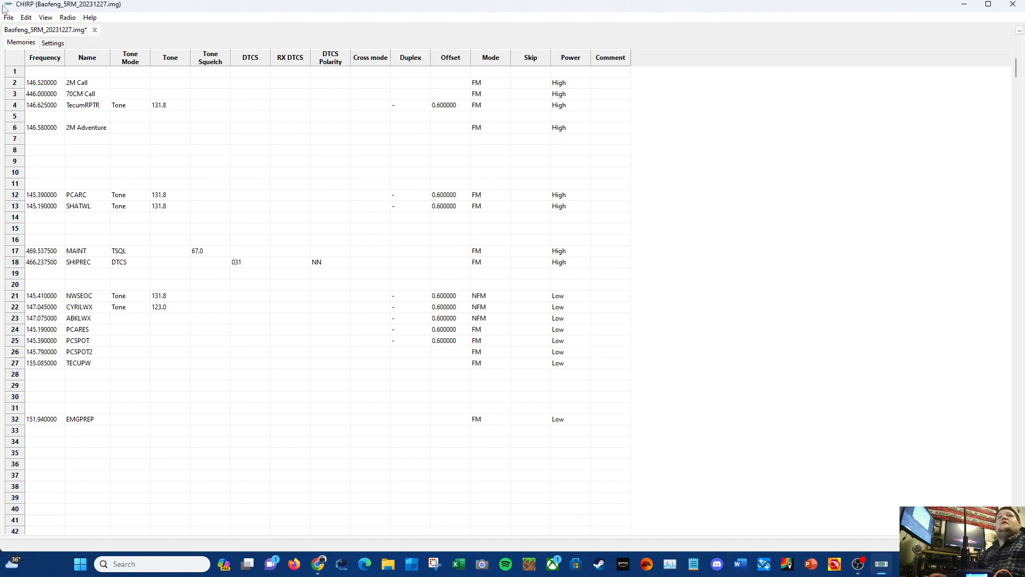
# Choose Radio > Upload to radio and confirm to send the list to the 5RM on COM6
pyautogui.click(67, 17)
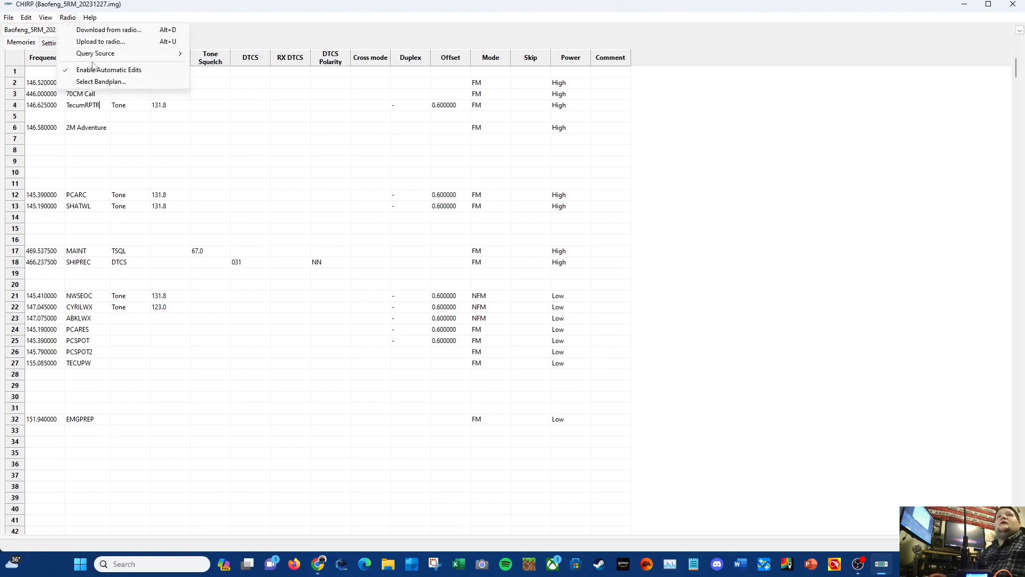
pyautogui.moveTo(101, 42)
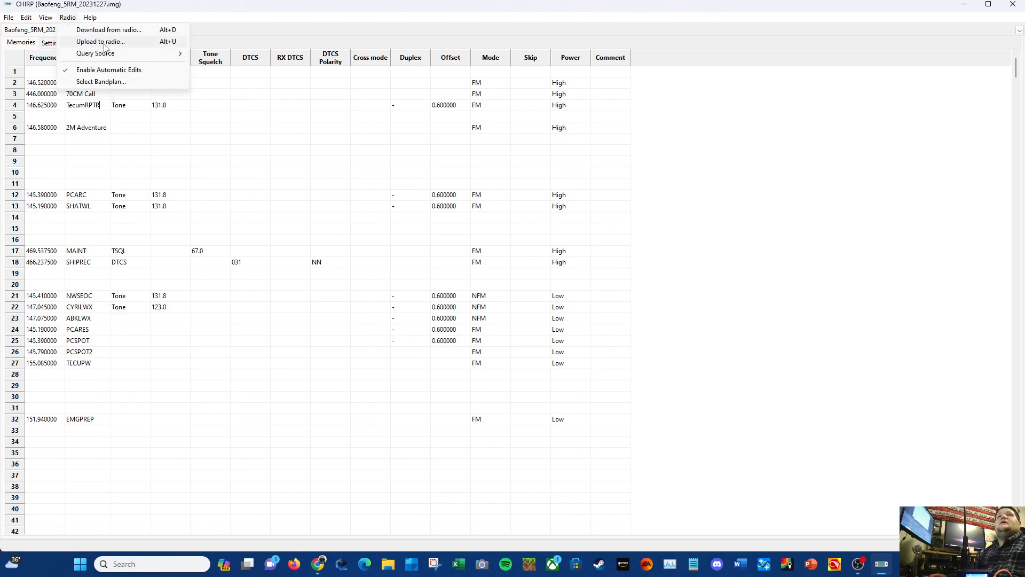
pyautogui.click(101, 42)
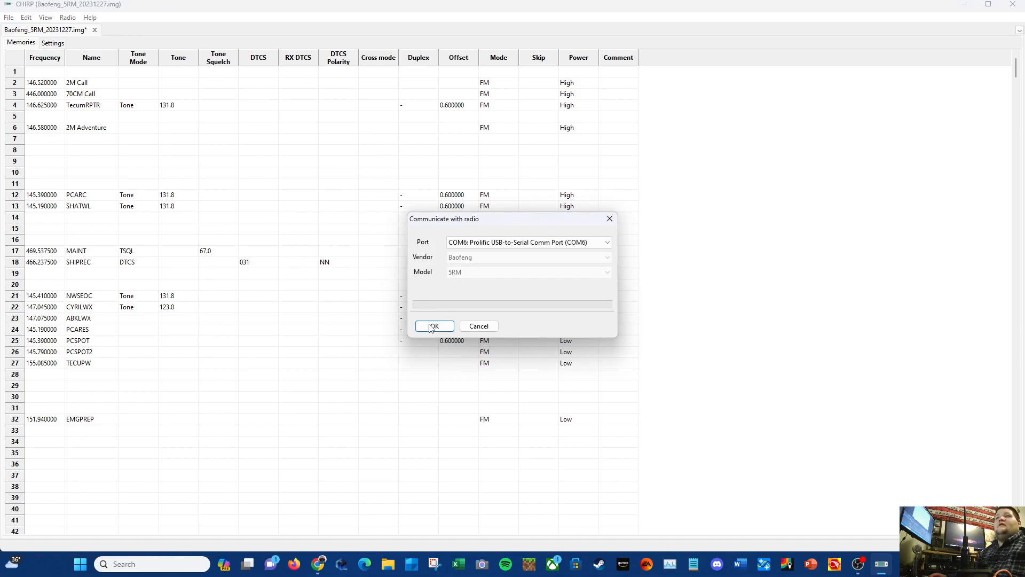
pyautogui.click(433, 325)
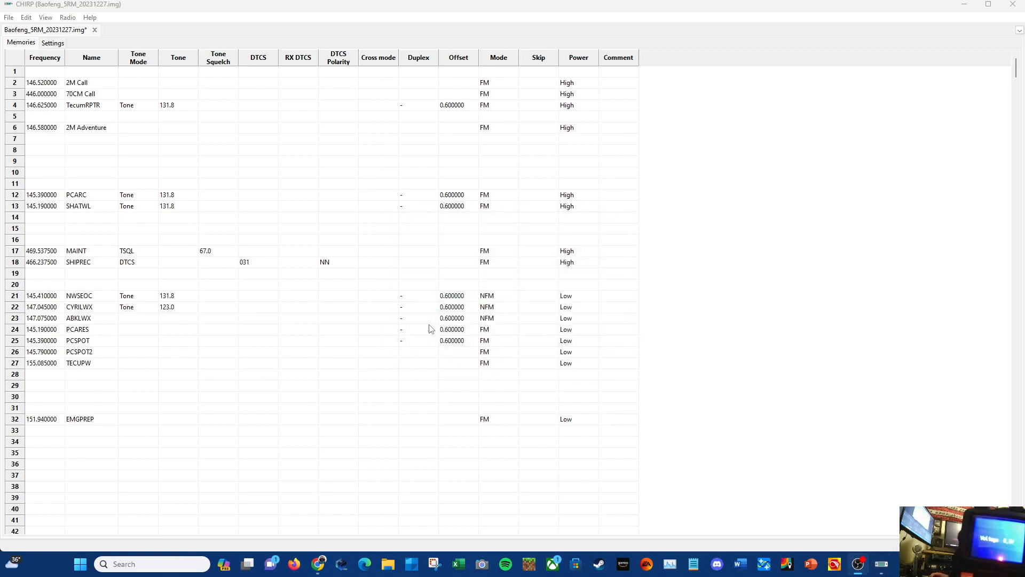
pyautogui.moveTo(541, 402)
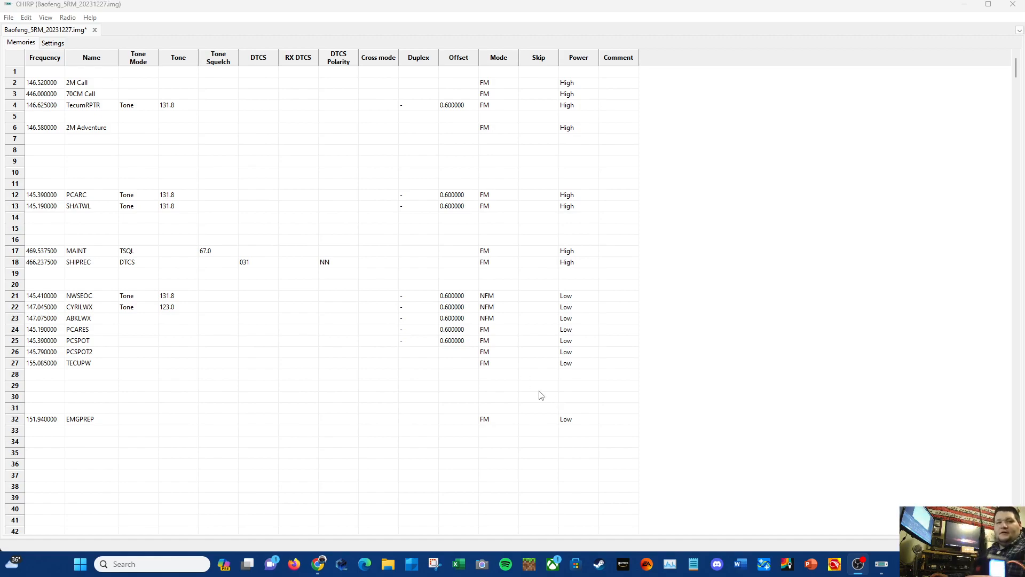
pyautogui.moveTo(548, 373)
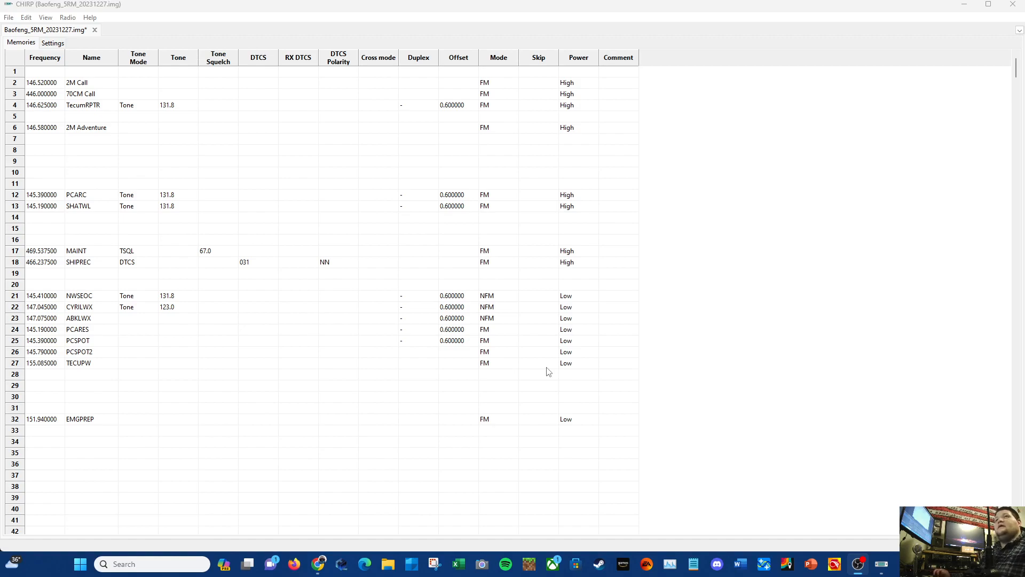
pyautogui.moveTo(243, 42)
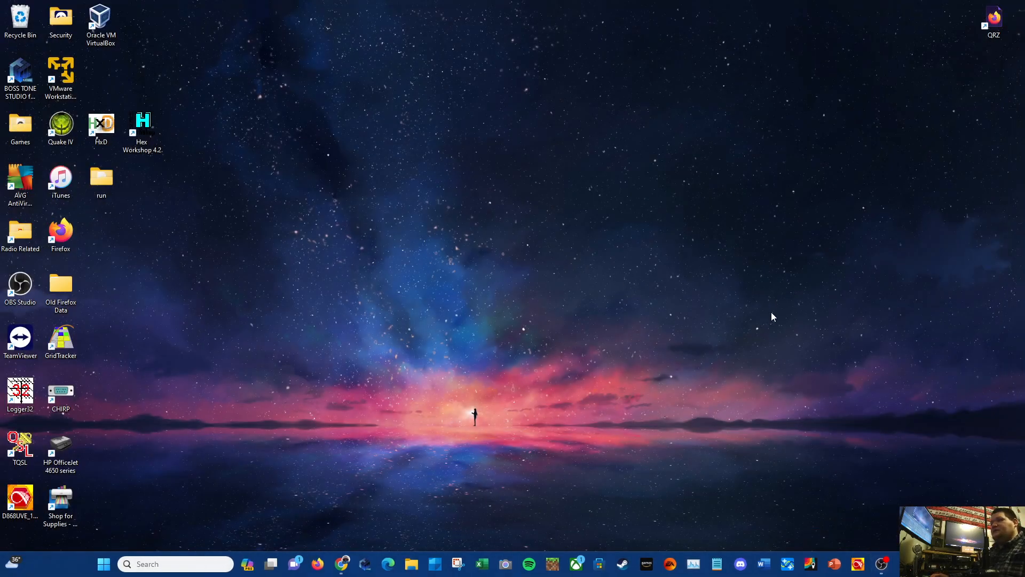
pyautogui.moveTo(823, 156)
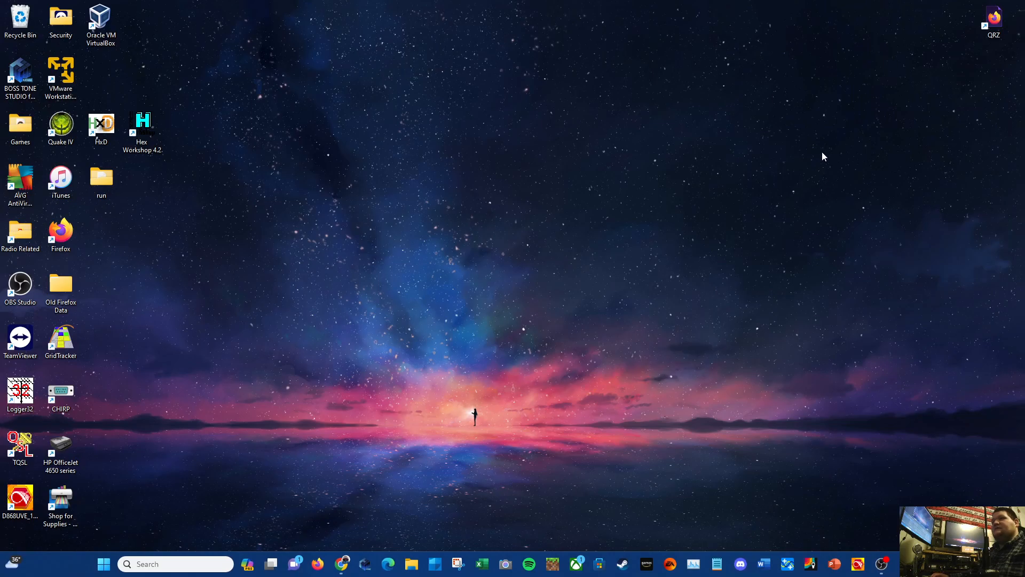